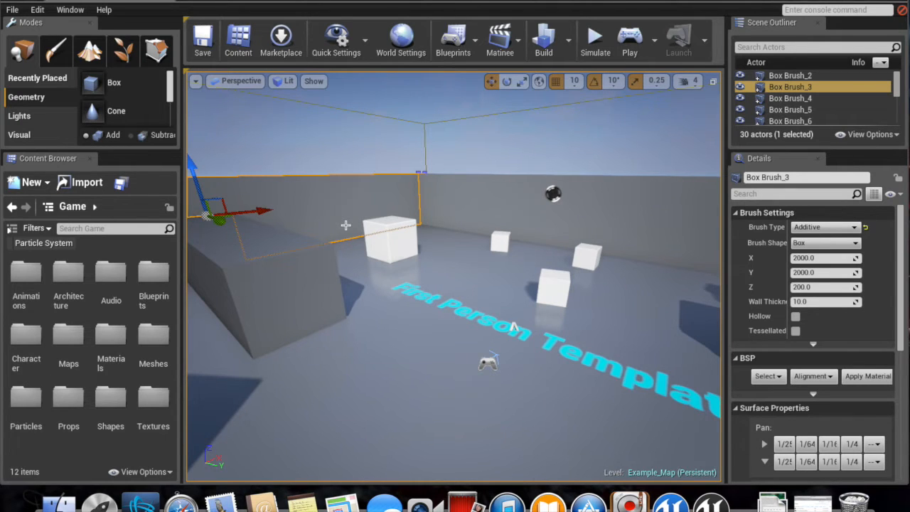
{"action": "mouse_move", "coordinate": [267, 182]}
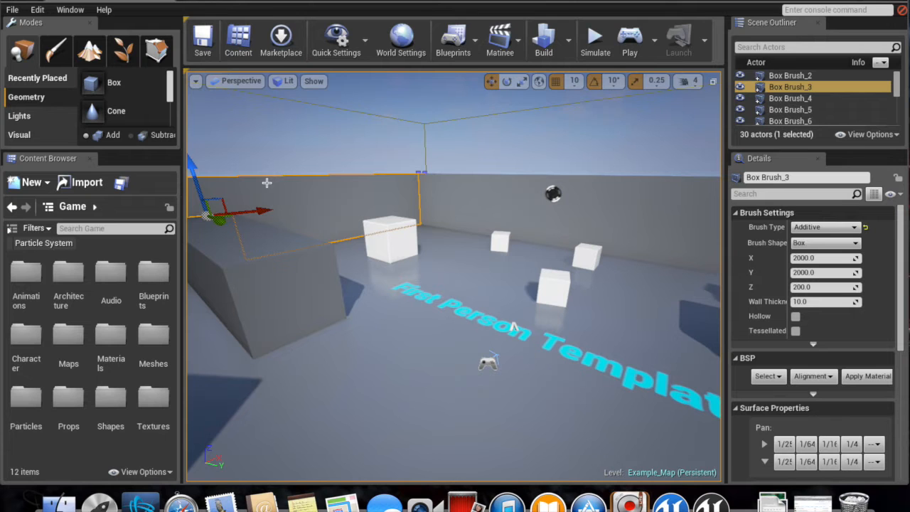
{"action": "mouse_move", "coordinate": [411, 272]}
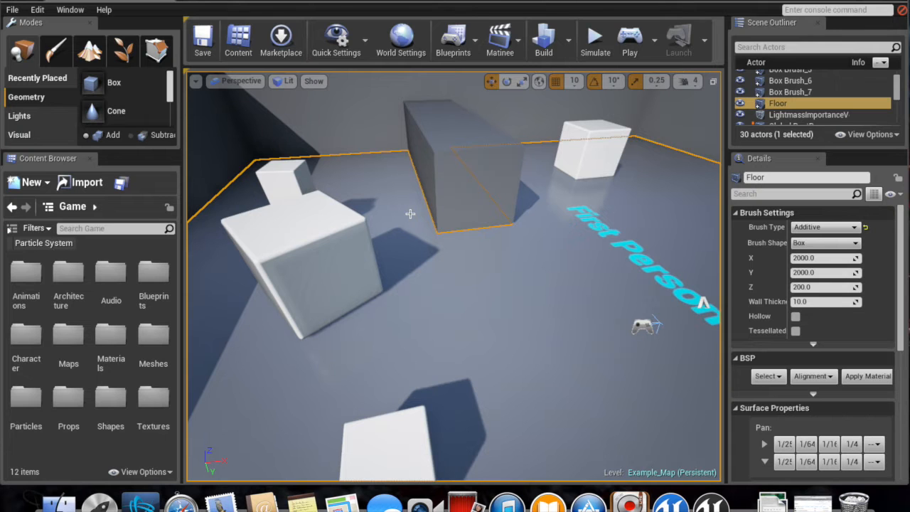
Bring up the Open Level dialog from the File menu, listing the project's maps.
{"action": "left_click_drag", "start_coordinate": [410, 214], "coordinate": [410, 299]}
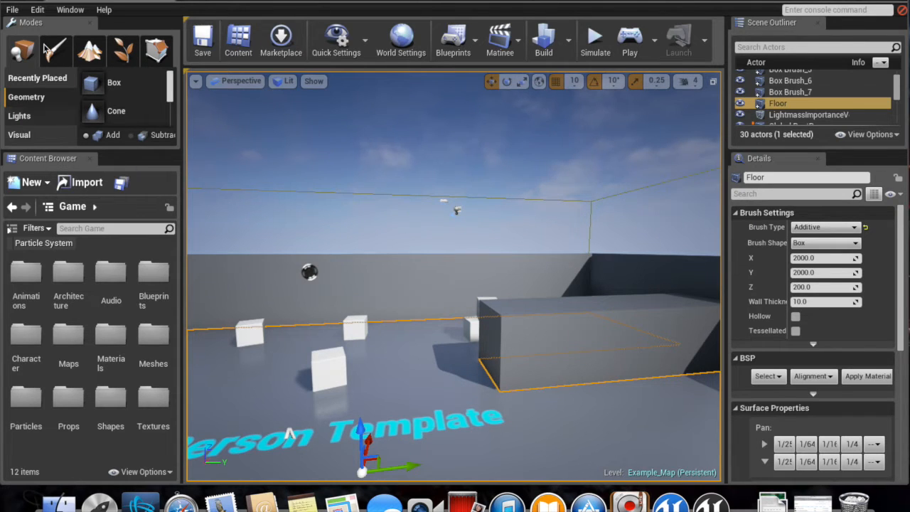
{"action": "left_click", "coordinate": [12, 9]}
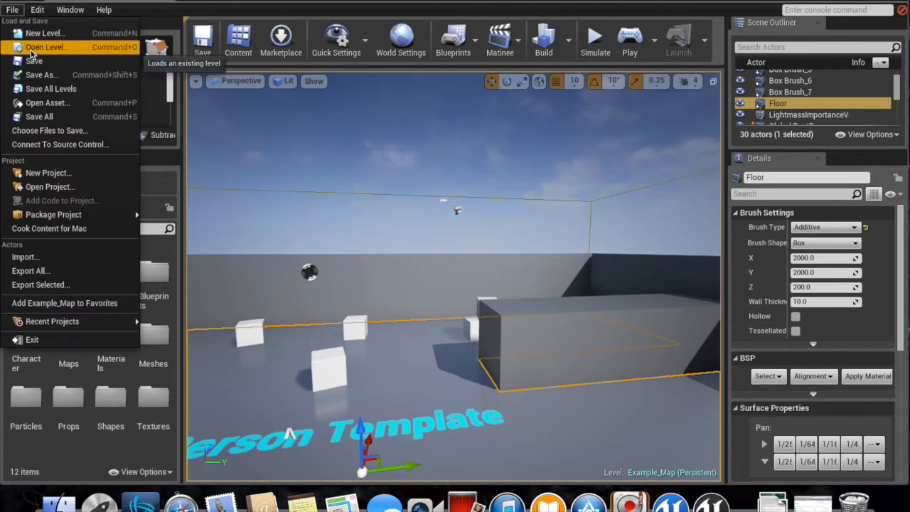
{"action": "left_click", "coordinate": [46, 47]}
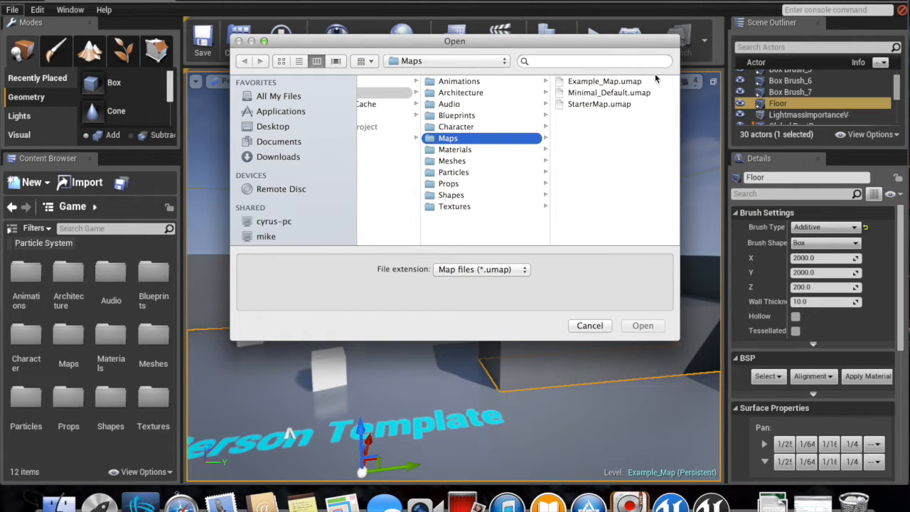
Browse to Downloads in the Open dialog, then cancel without loading a level.
{"action": "left_click", "coordinate": [279, 156]}
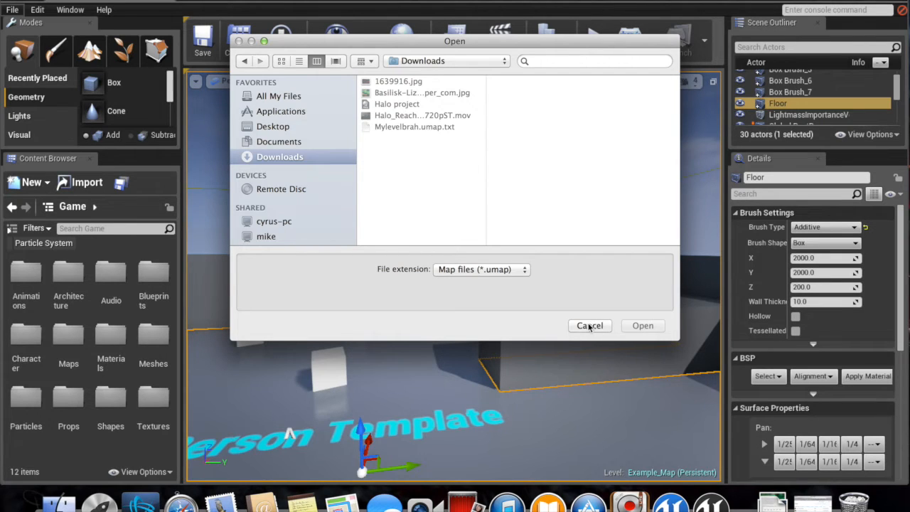
{"action": "mouse_move", "coordinate": [586, 331]}
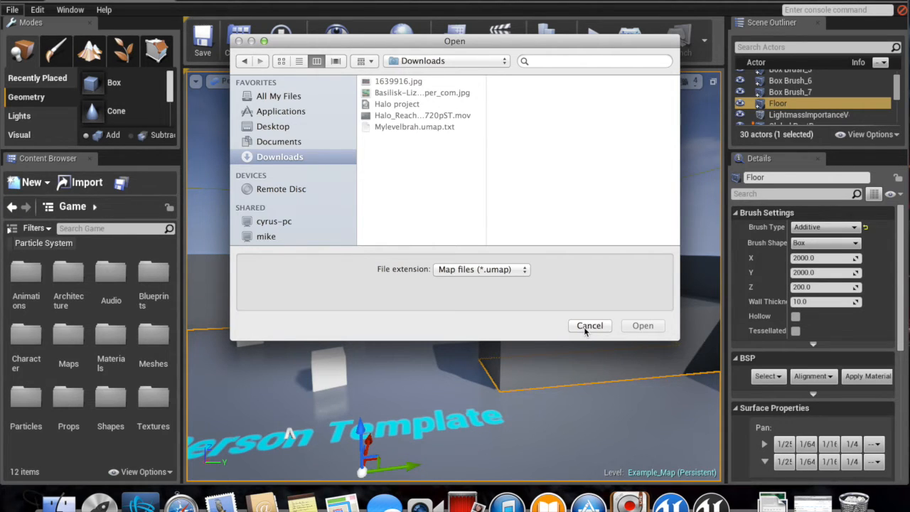
{"action": "left_click", "coordinate": [589, 325]}
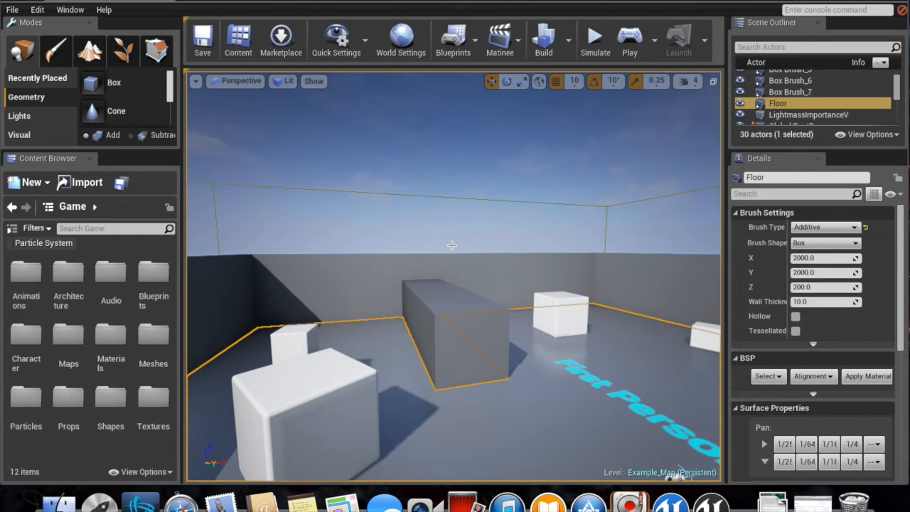
{"action": "mouse_move", "coordinate": [630, 39]}
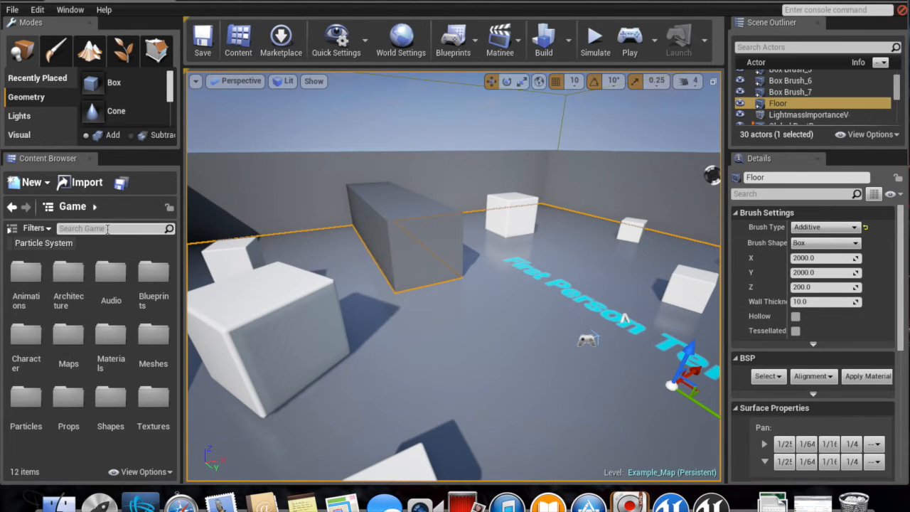
Filter the Content Browser by 'fire' then 'part' to reach the particle systems.
{"action": "type", "text": "fire"}
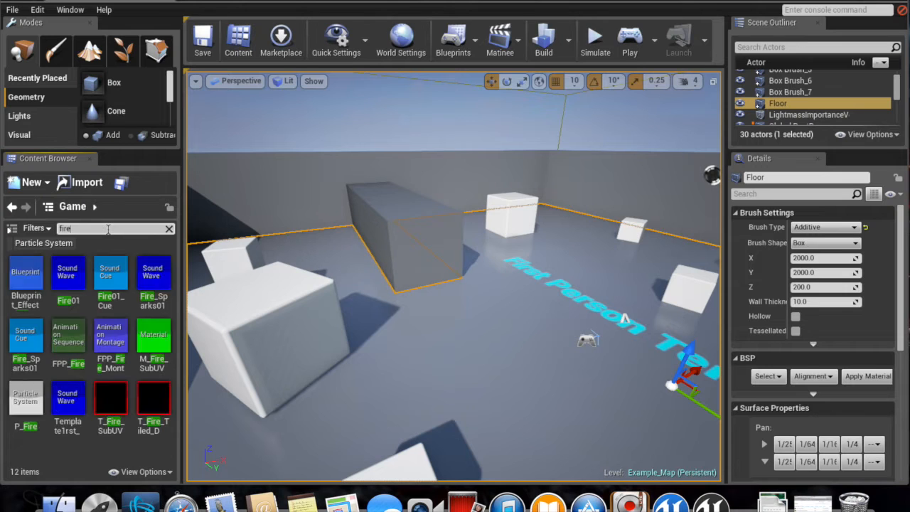
{"action": "type", "text": "particl"}
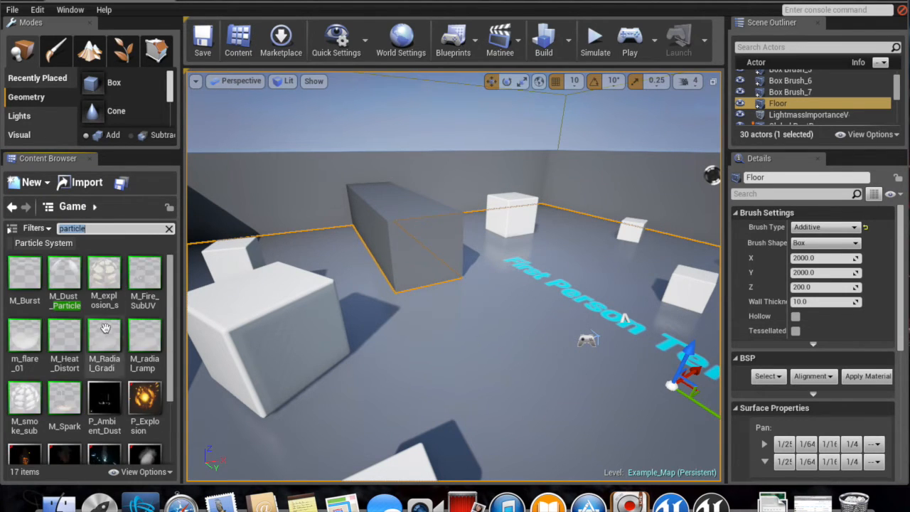
{"action": "scroll", "scroll_direction": "down", "scroll_amount": 3}
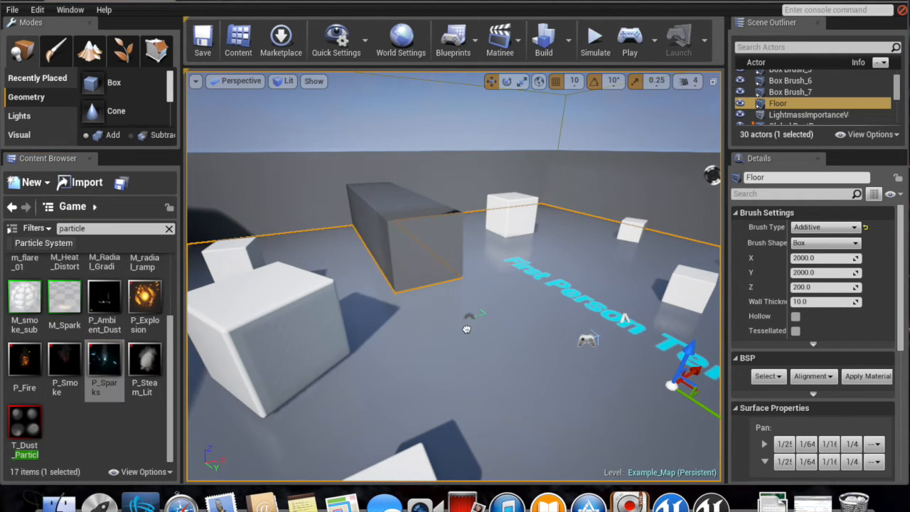
Drop a P_Sparks emitter and a P_Fire emitter onto the level floor.
{"action": "left_click_drag", "start_coordinate": [103, 359], "coordinate": [463, 338]}
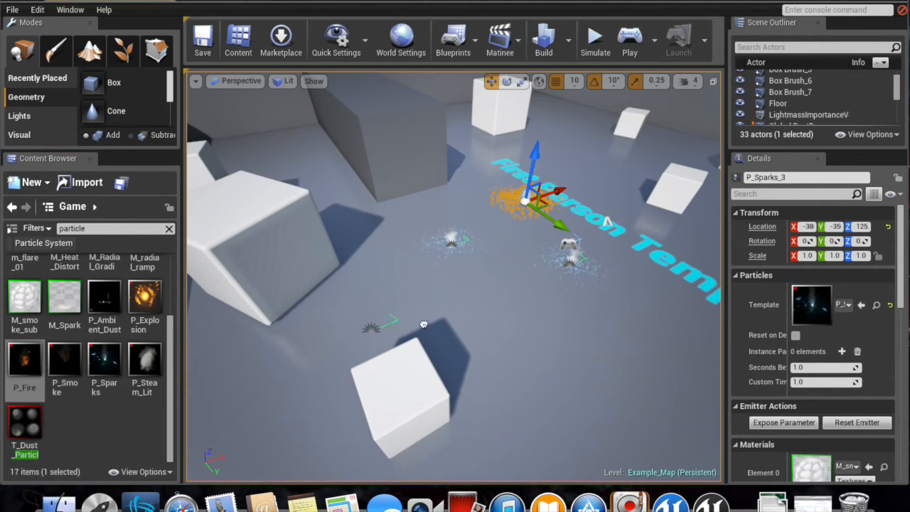
{"action": "left_click_drag", "start_coordinate": [24, 361], "coordinate": [448, 320]}
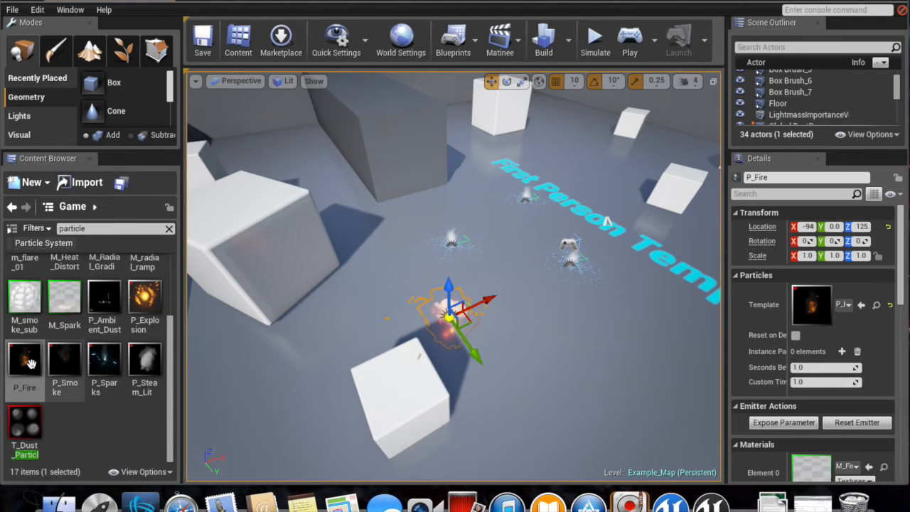